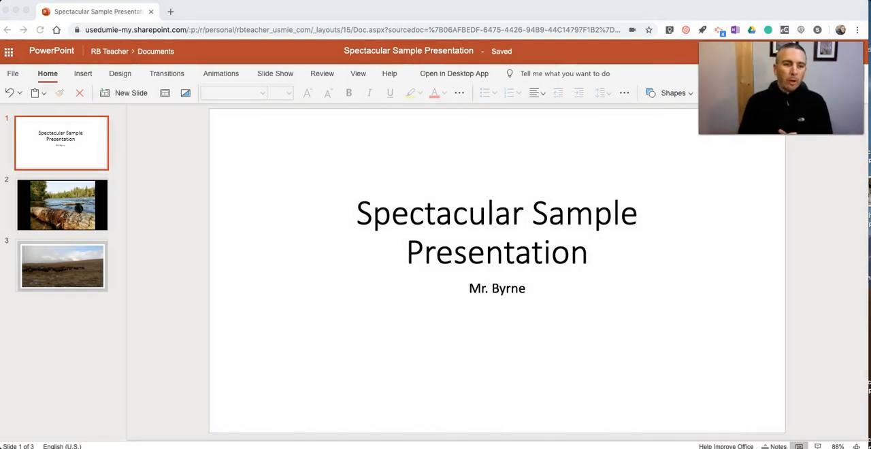
{"action": "mouse_move", "coordinate": [102, 316]}
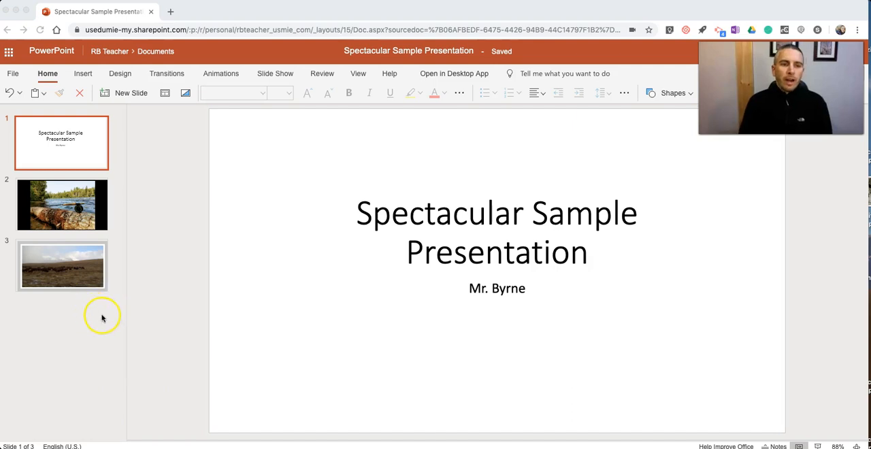
{"action": "mouse_move", "coordinate": [144, 268]}
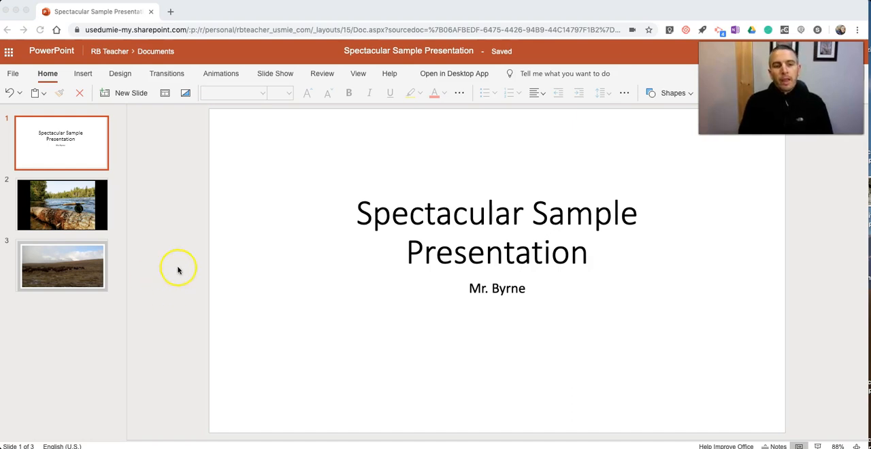
{"action": "mouse_move", "coordinate": [143, 239]}
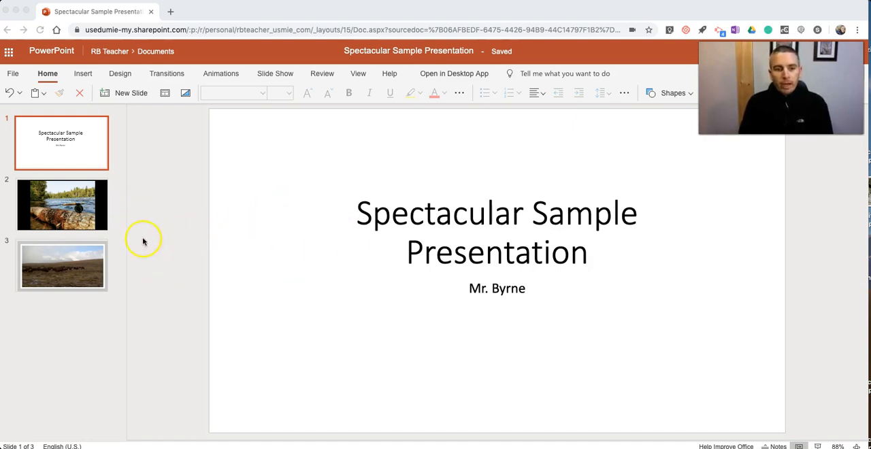
{"action": "mouse_move", "coordinate": [112, 240]}
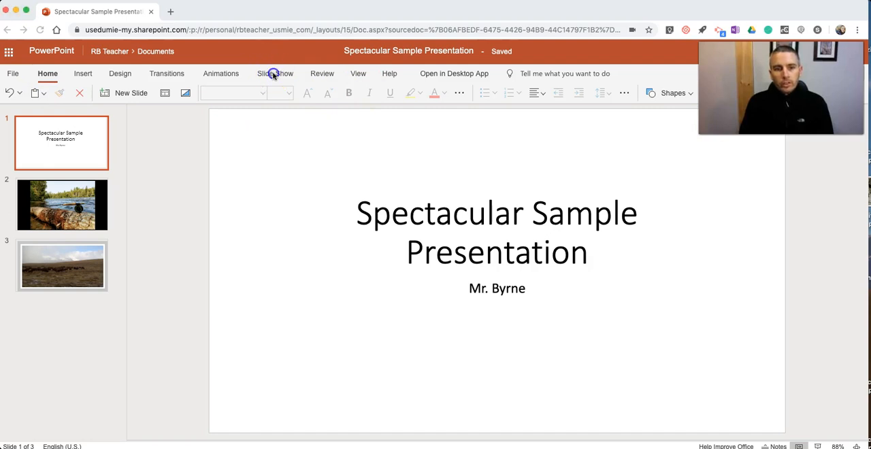
Launch Rehearse with Coach from the Slide Show tab.
{"action": "left_click", "coordinate": [275, 74]}
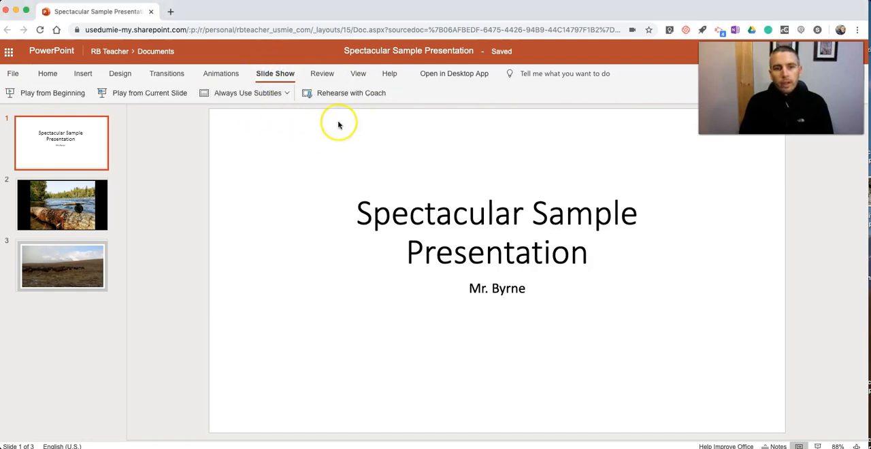
{"action": "mouse_move", "coordinate": [333, 94]}
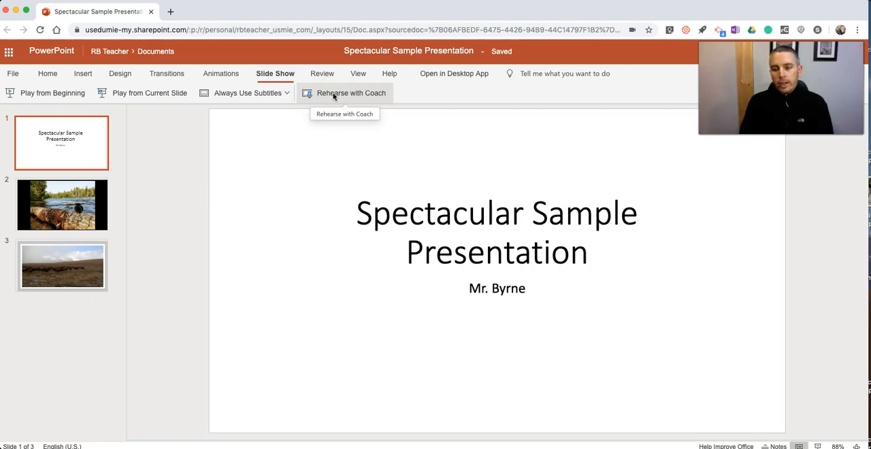
{"action": "left_click", "coordinate": [349, 93]}
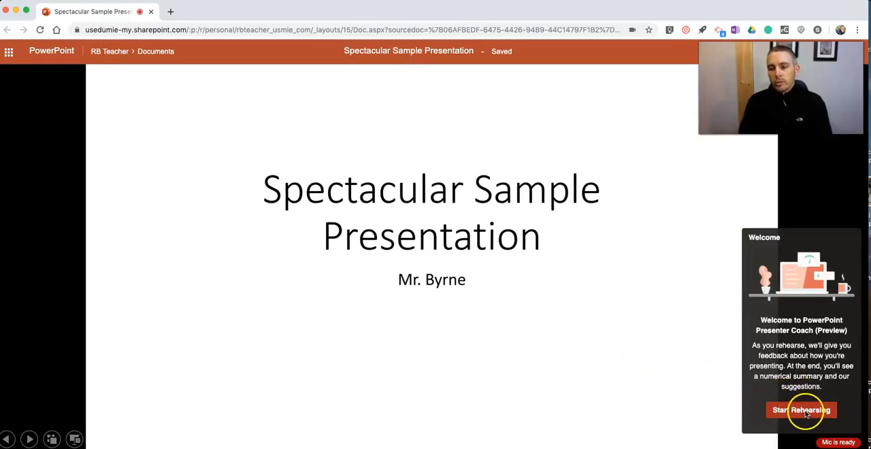
{"action": "mouse_move", "coordinate": [802, 420]}
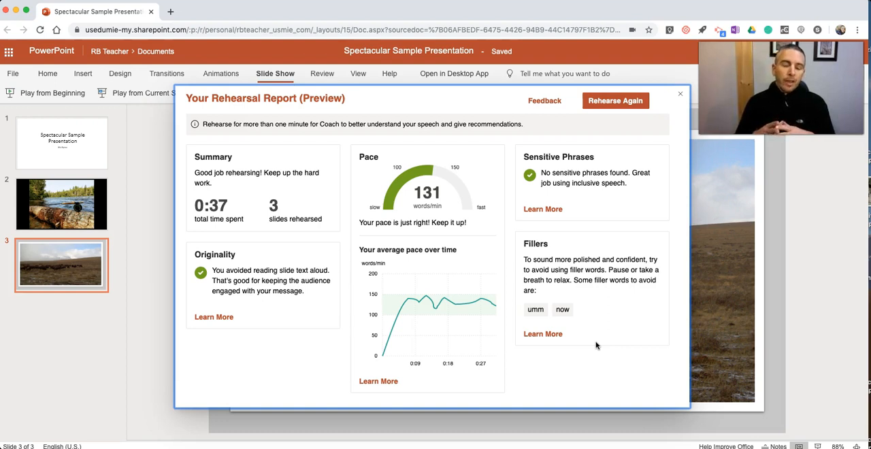
{"action": "mouse_move", "coordinate": [310, 133]}
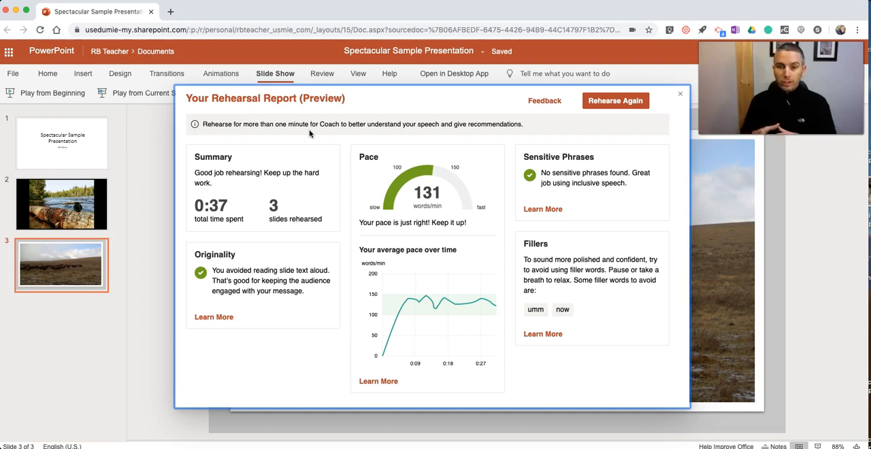
{"action": "mouse_move", "coordinate": [306, 161]}
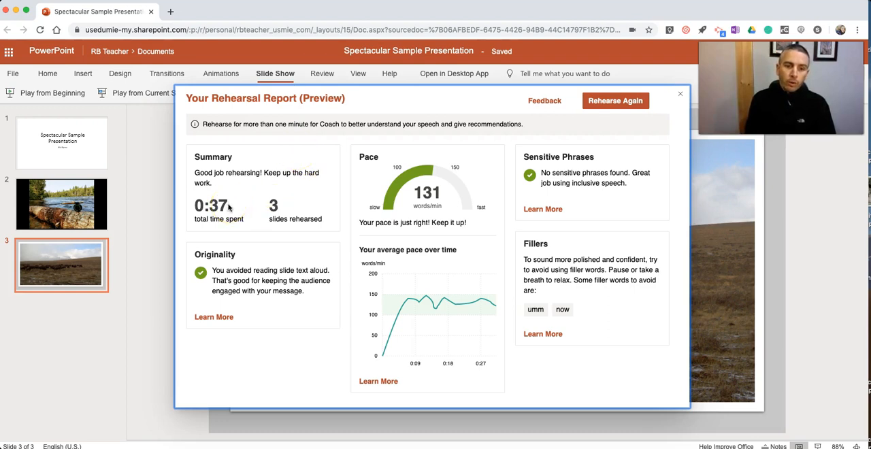
{"action": "mouse_move", "coordinate": [241, 295]}
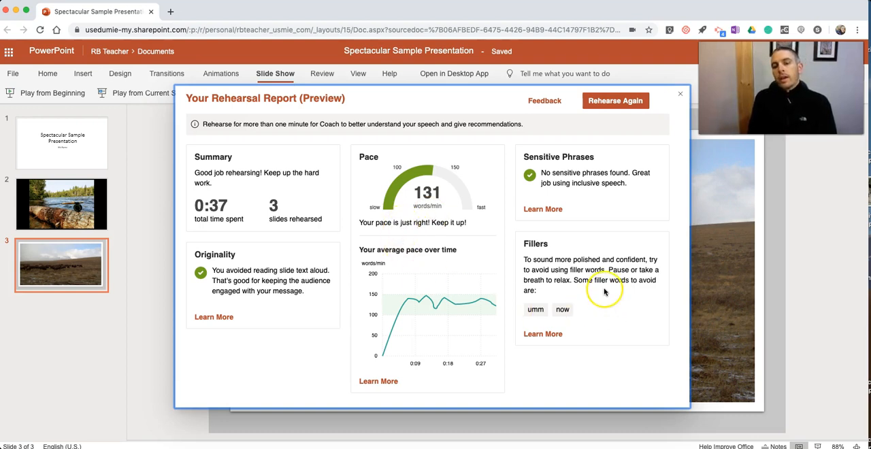
{"action": "mouse_move", "coordinate": [535, 310]}
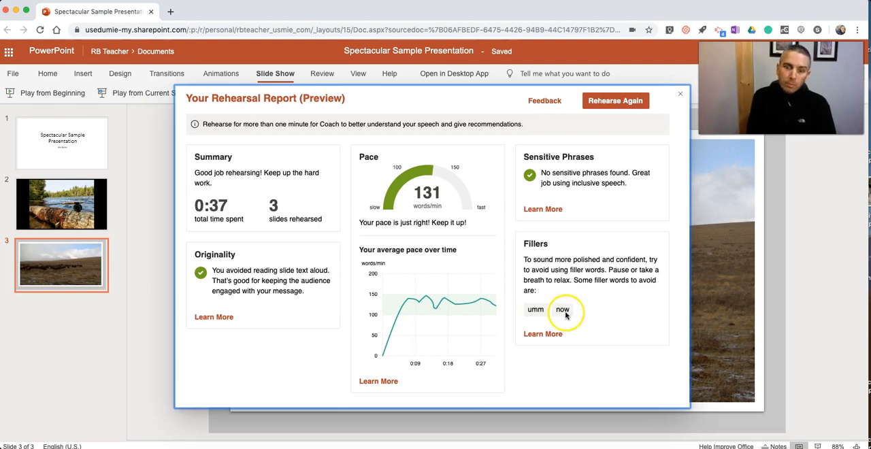
{"action": "mouse_move", "coordinate": [564, 316]}
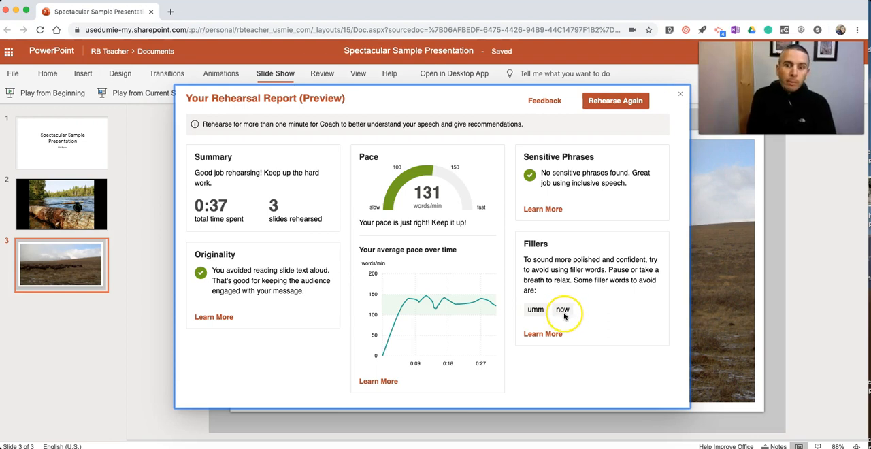